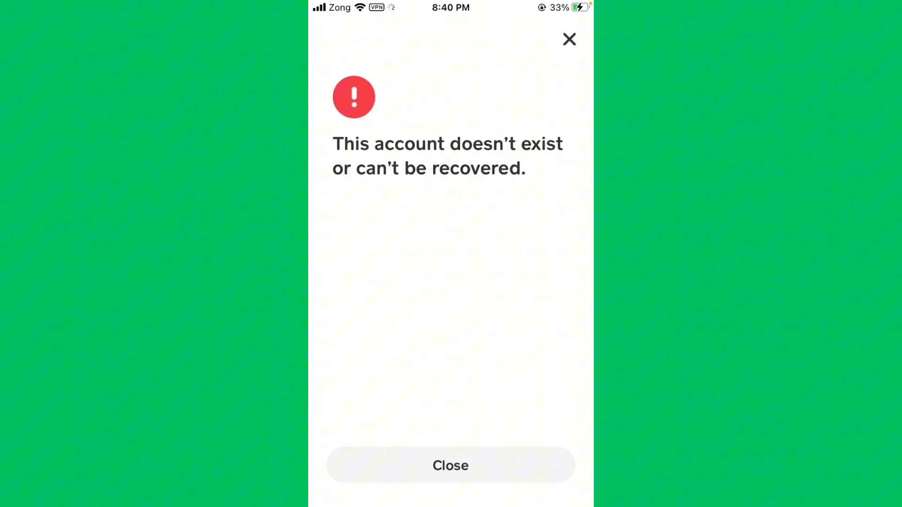
{"action": "left_click", "coordinate": [450, 466]}
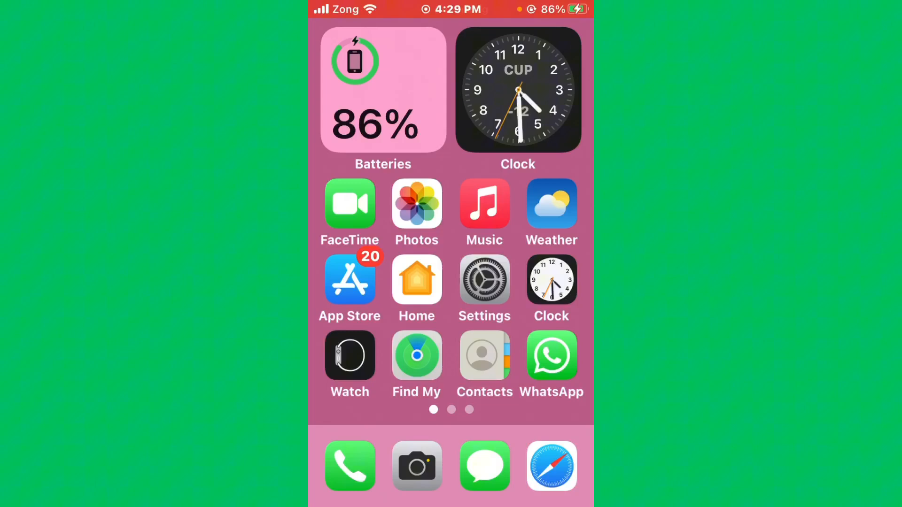
Check in Settings that Wi-Fi is connected to FiberNet-bs-102
{"action": "left_click", "coordinate": [484, 280]}
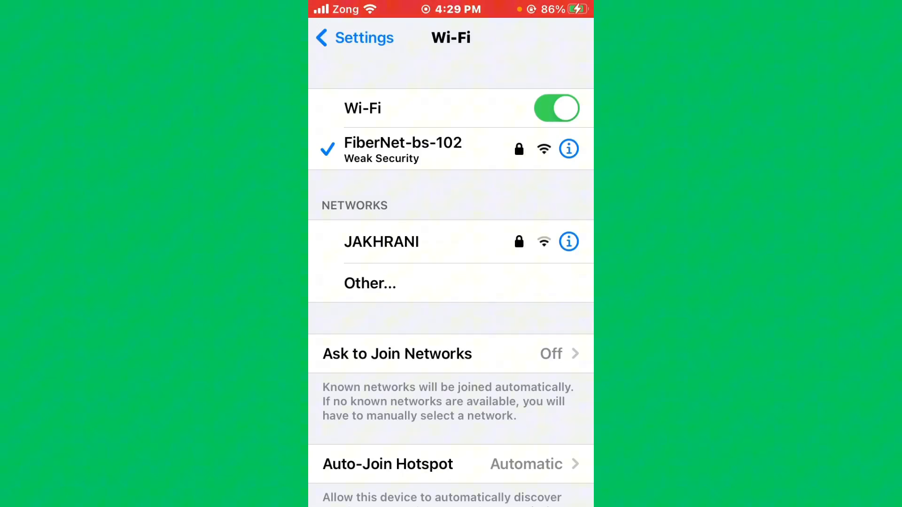
{"action": "left_click", "coordinate": [351, 38]}
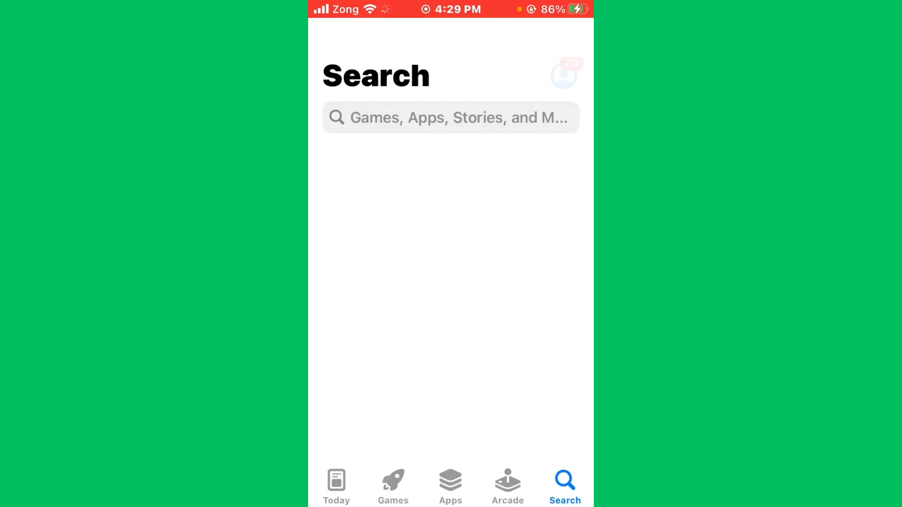
Search the App Store for 'cash app' using the suggestion
{"action": "type", "text": "cash a"}
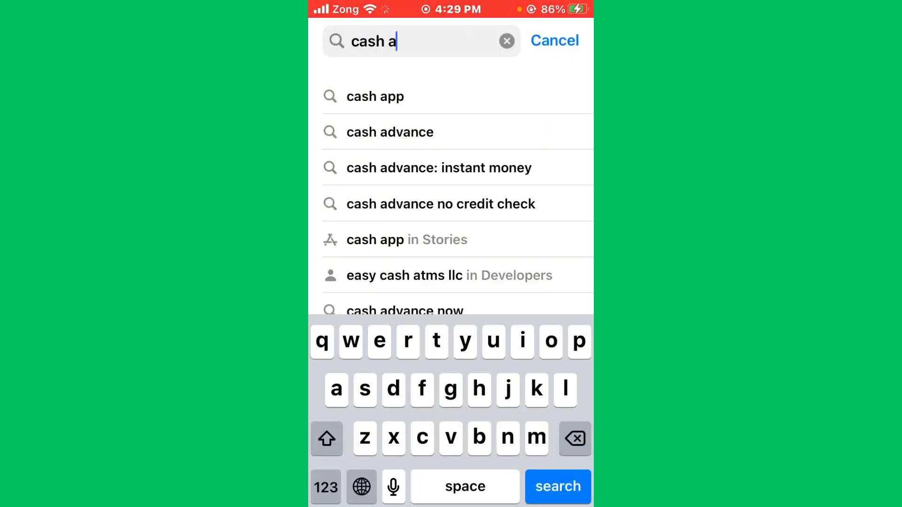
{"action": "left_click", "coordinate": [374, 96]}
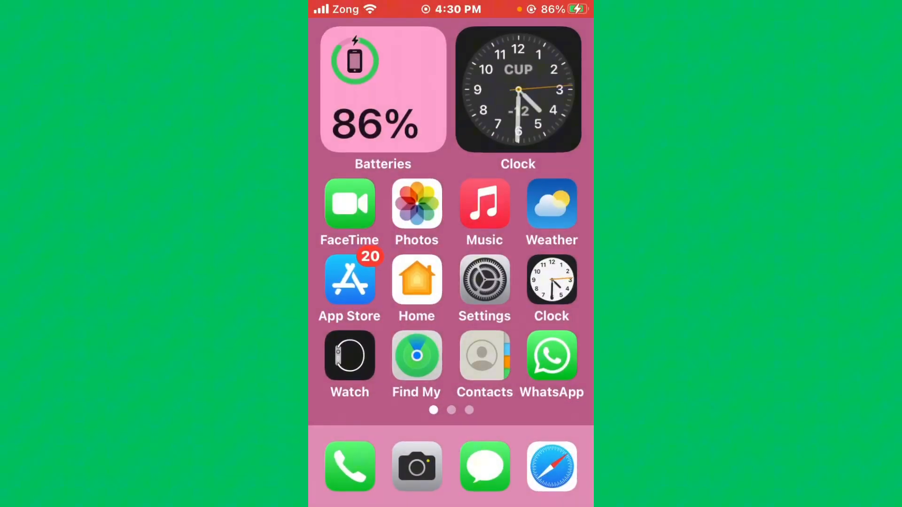
Confirm iOS 15.8.3 is up to date, then show the Transfer or Reset iPhone options
{"action": "left_click", "coordinate": [484, 280]}
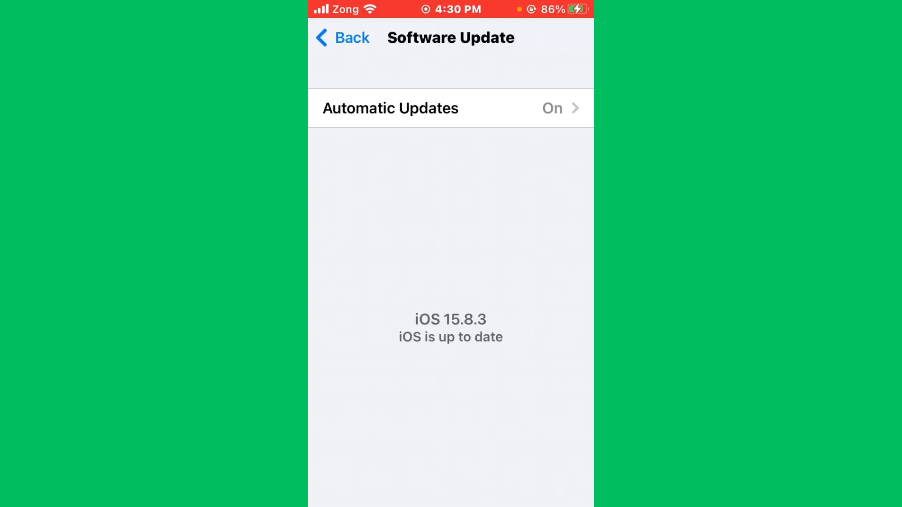
{"action": "left_click", "coordinate": [341, 37]}
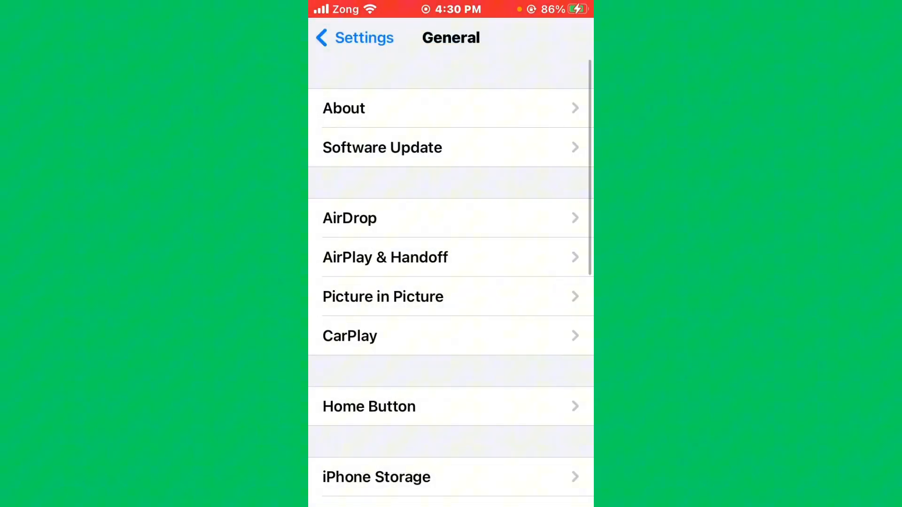
{"action": "scroll", "scroll_direction": "down", "scroll_amount": 3}
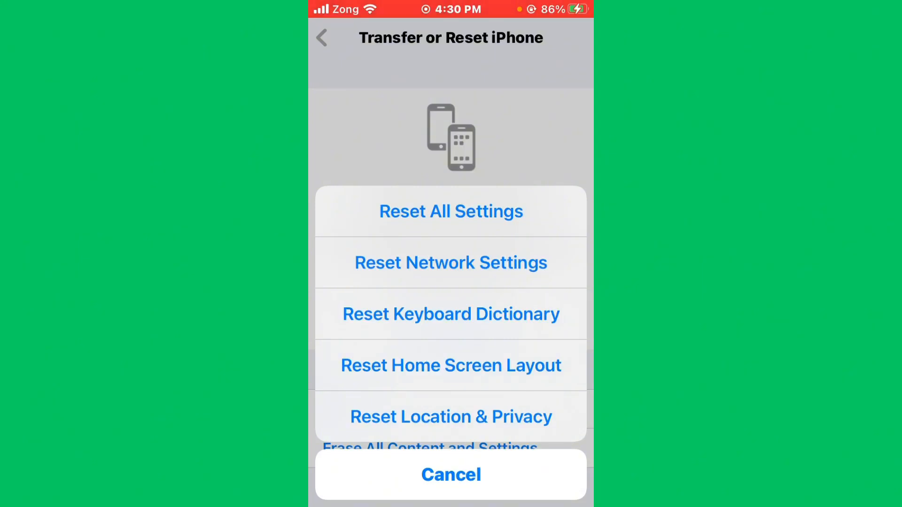
Cancel the reset sheet and view VPN & Device Management showing VPN Not Connected
{"action": "left_click", "coordinate": [451, 474]}
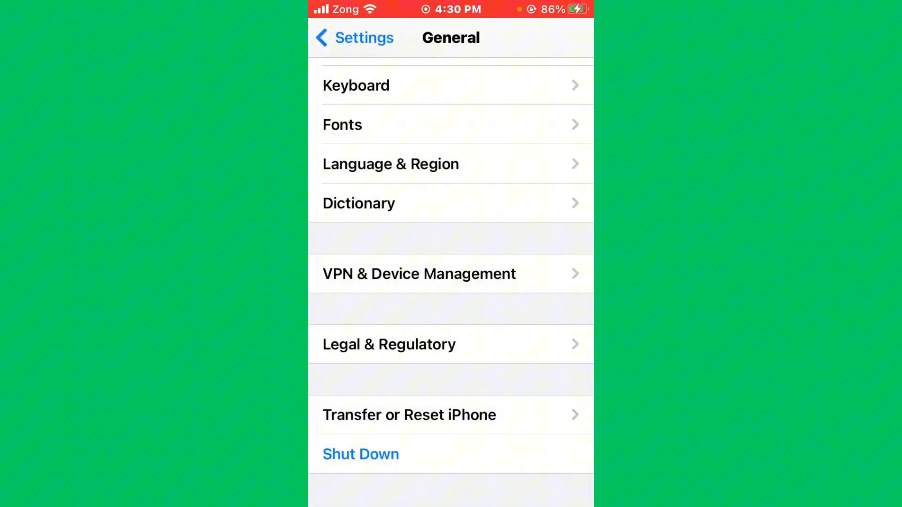
{"action": "scroll", "scroll_direction": "up", "scroll_amount": 3}
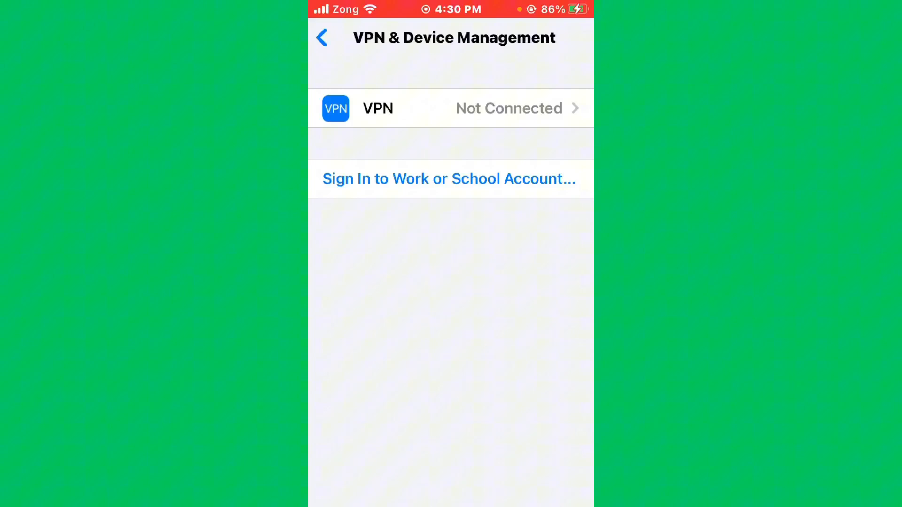
Verify the region is Pakistan in Language & Region, then close Settings
{"action": "left_click", "coordinate": [322, 38]}
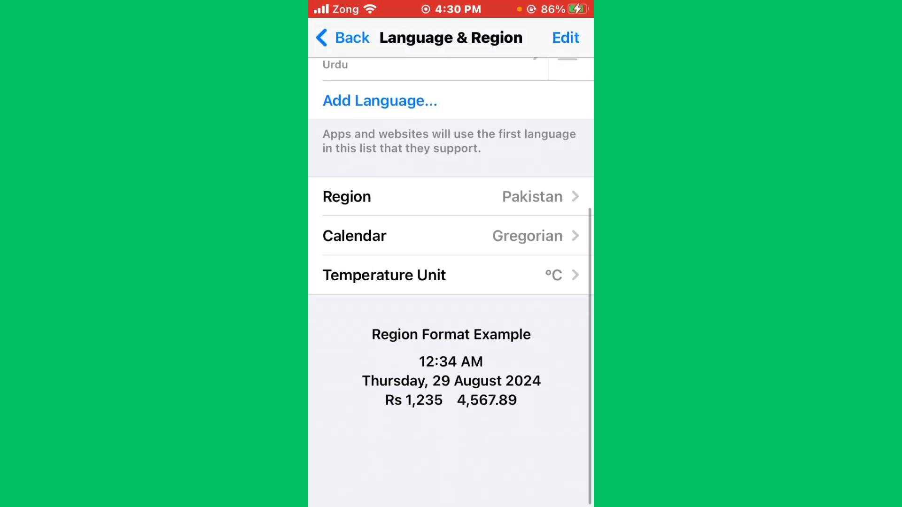
{"action": "left_click", "coordinate": [343, 38]}
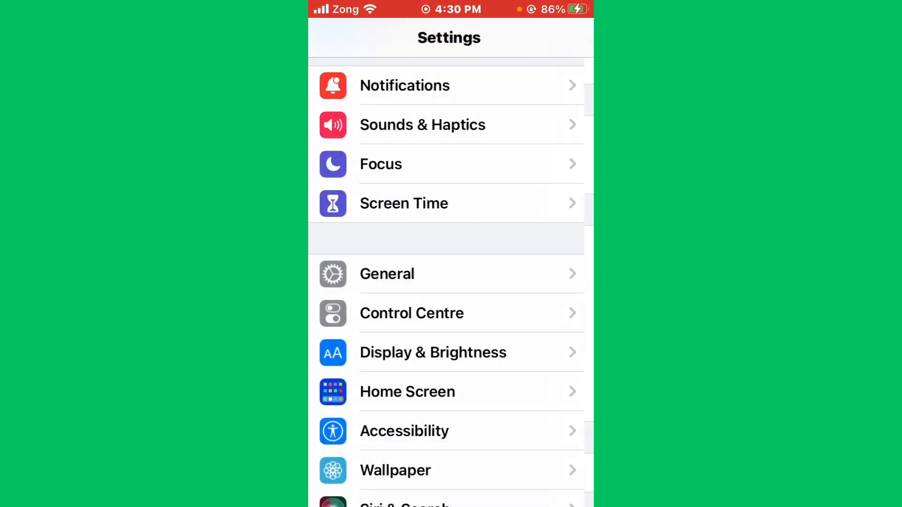
{"action": "scroll", "scroll_direction": "down", "scroll_amount": 3}
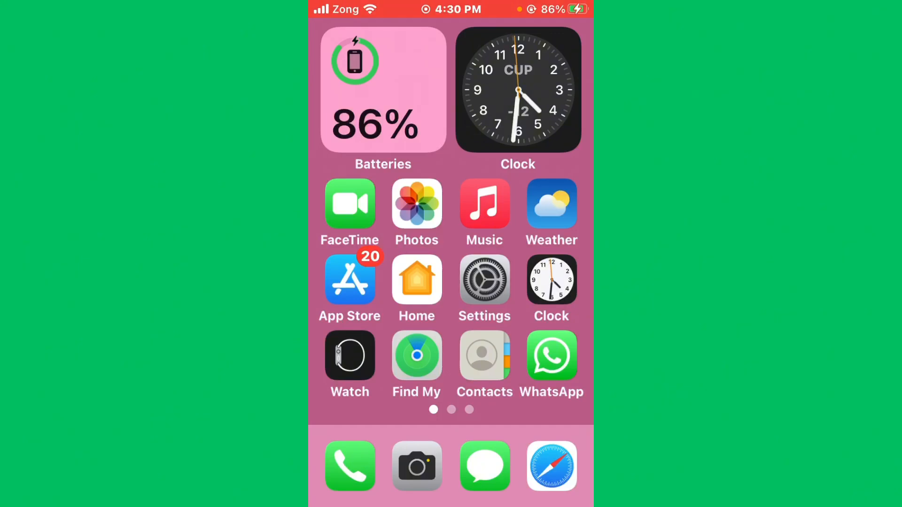
Open Cash App's page in Settings
{"action": "scroll", "scroll_direction": "left", "scroll_amount": 3}
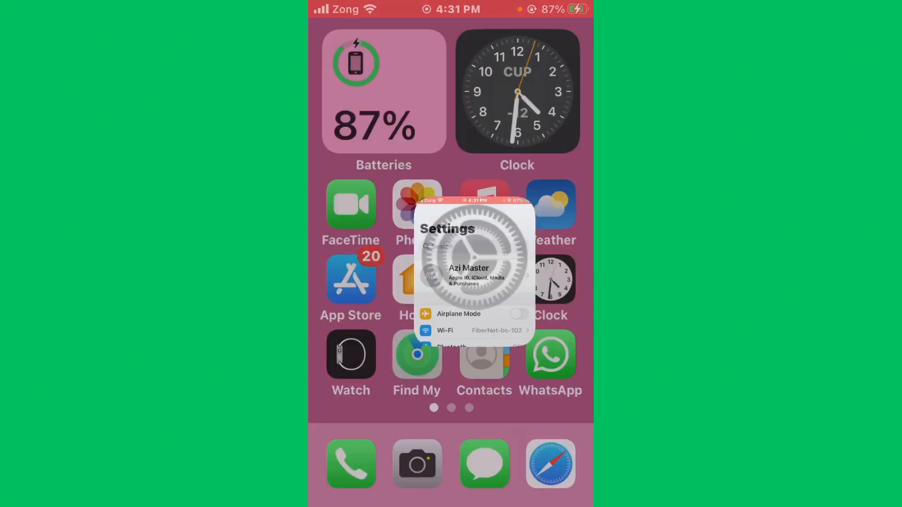
{"action": "left_click", "coordinate": [450, 258]}
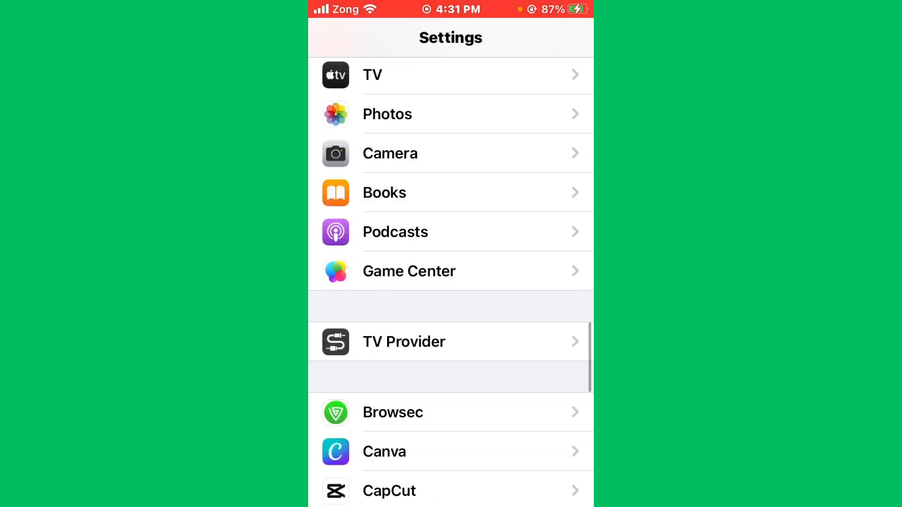
{"action": "scroll", "scroll_direction": "down", "scroll_amount": 3}
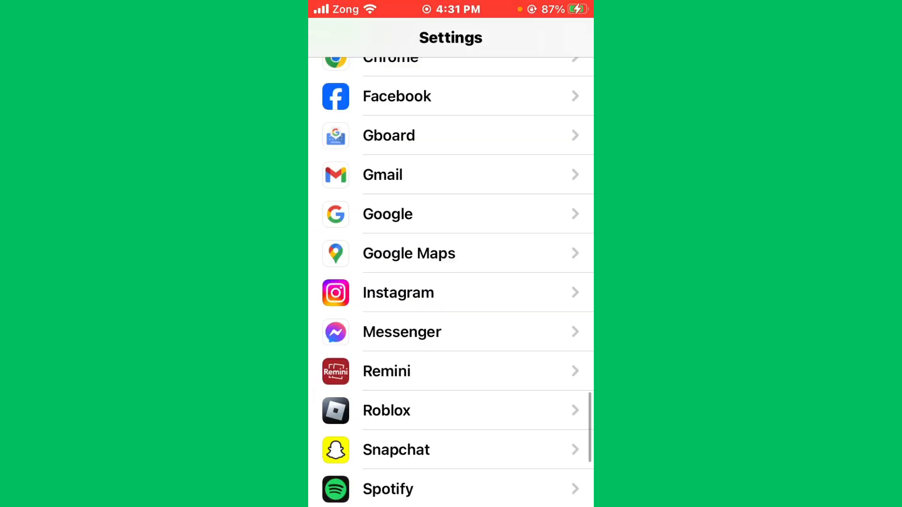
{"action": "scroll", "scroll_direction": "up", "scroll_amount": 3}
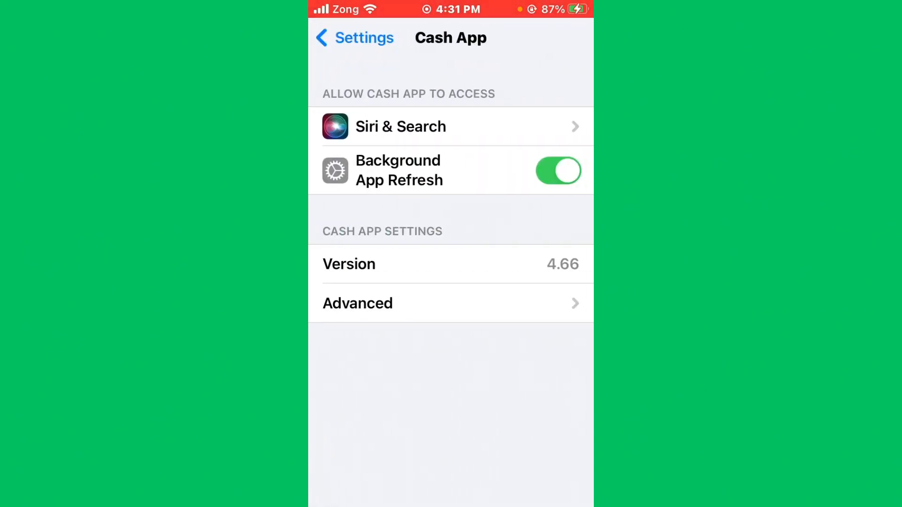
Toggle Cash App's Background App Refresh off and back on, then go back
{"action": "left_click", "coordinate": [557, 170]}
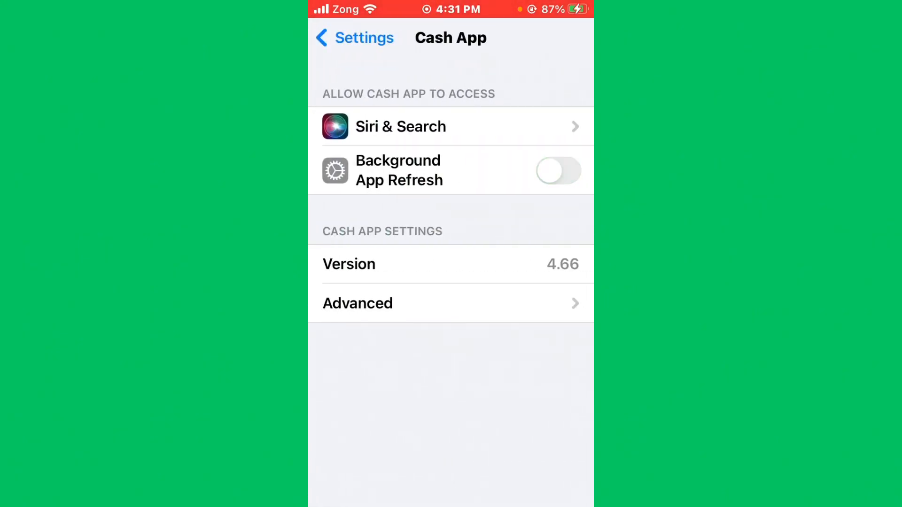
{"action": "left_click", "coordinate": [557, 170]}
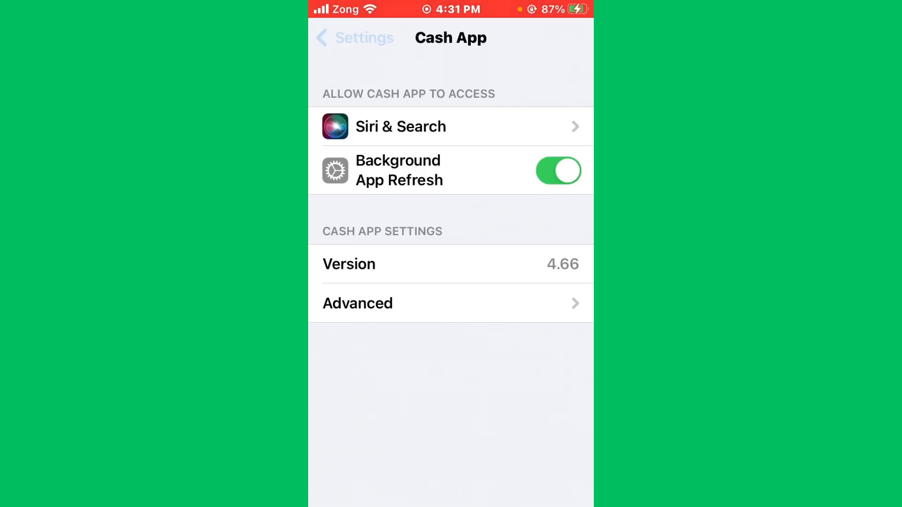
{"action": "left_click", "coordinate": [354, 38]}
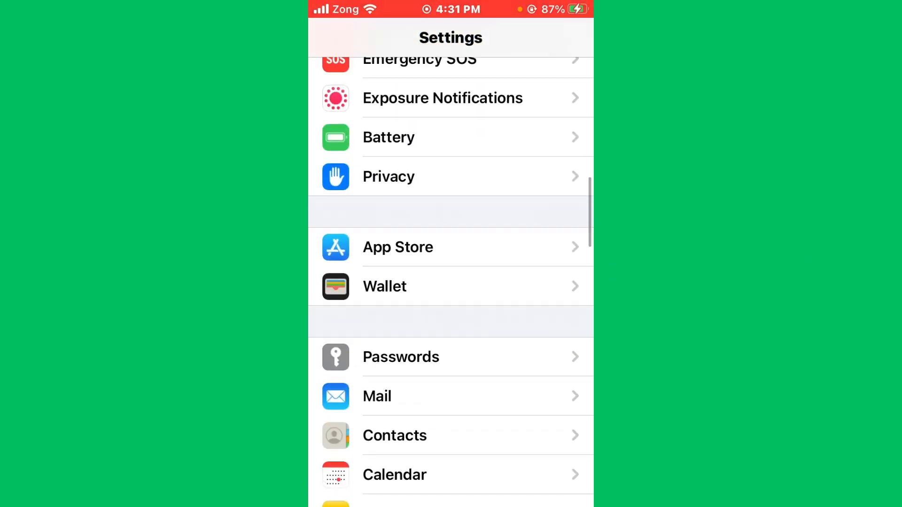
Review Cash App's storage page (292.5 MB) with Offload App, then exit Settings
{"action": "scroll", "scroll_direction": "up", "scroll_amount": 3}
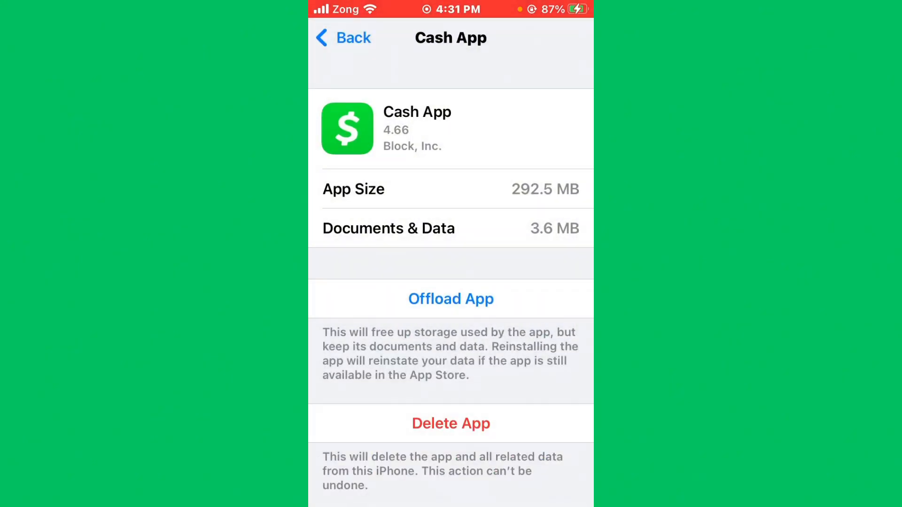
{"action": "left_click", "coordinate": [343, 38]}
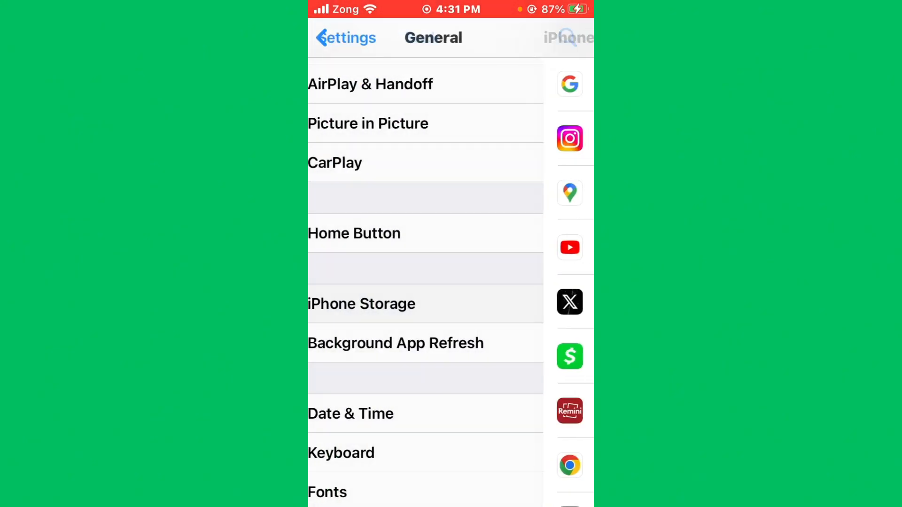
{"action": "left_click", "coordinate": [344, 38]}
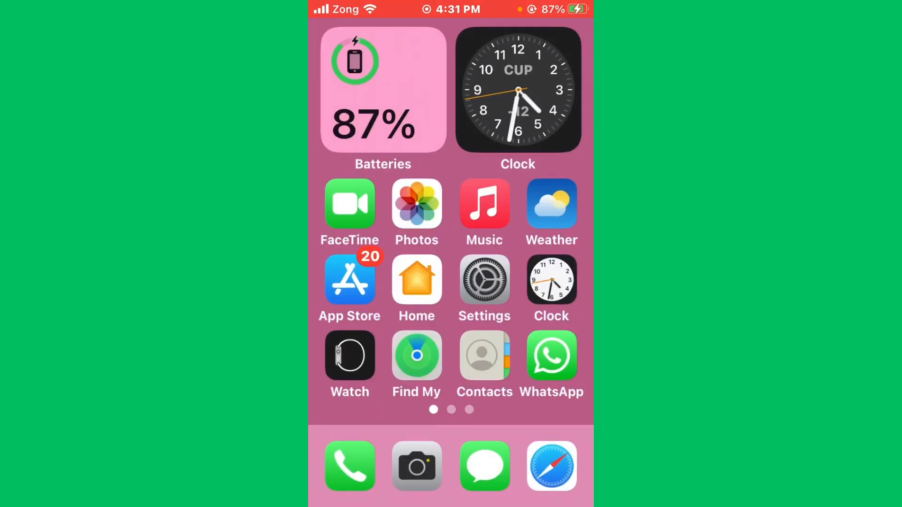
Swipe to the third Home Screen page containing the Cash App icon
{"action": "scroll", "scroll_direction": "left", "scroll_amount": 3}
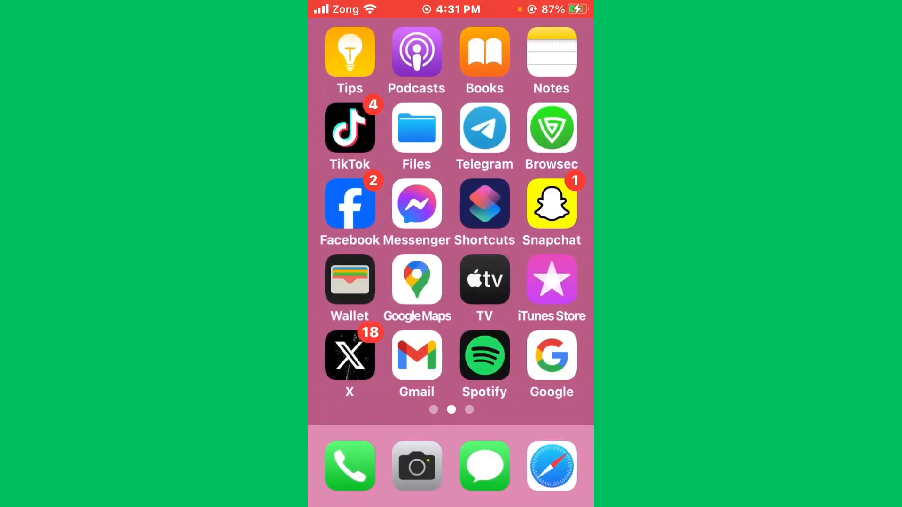
{"action": "scroll", "scroll_direction": "left", "scroll_amount": 3}
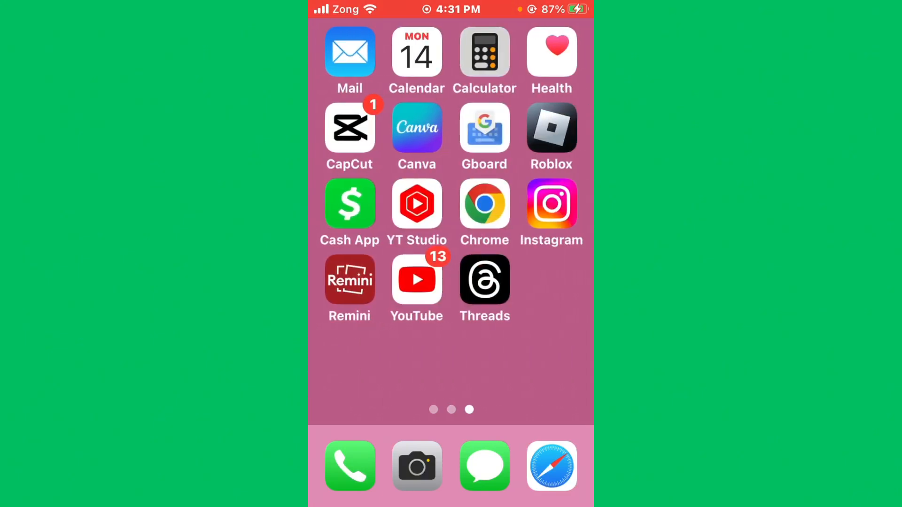